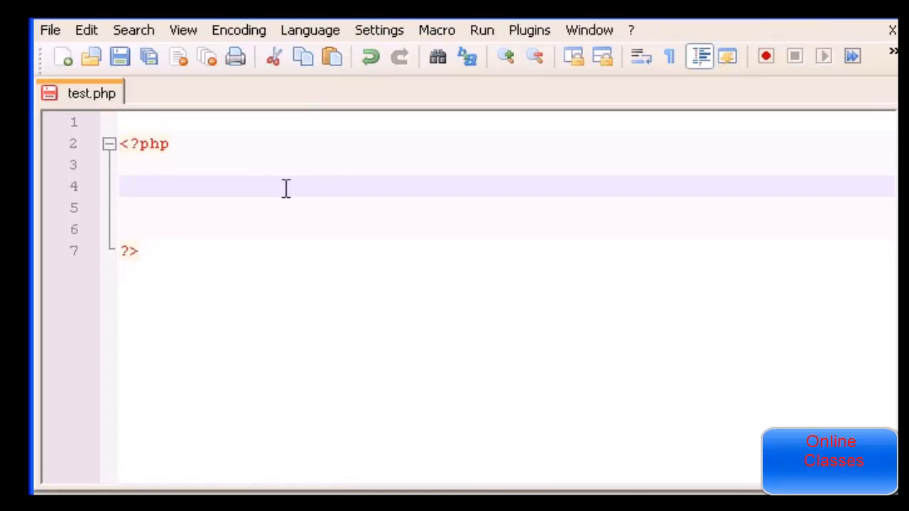
Initialise the counter with $i = 1; followed by blank lines.
type("$")
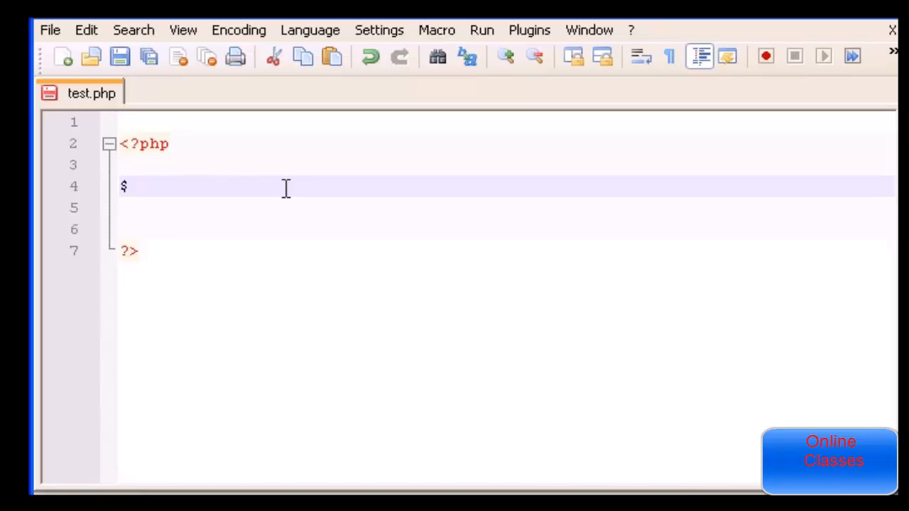
type("i =")
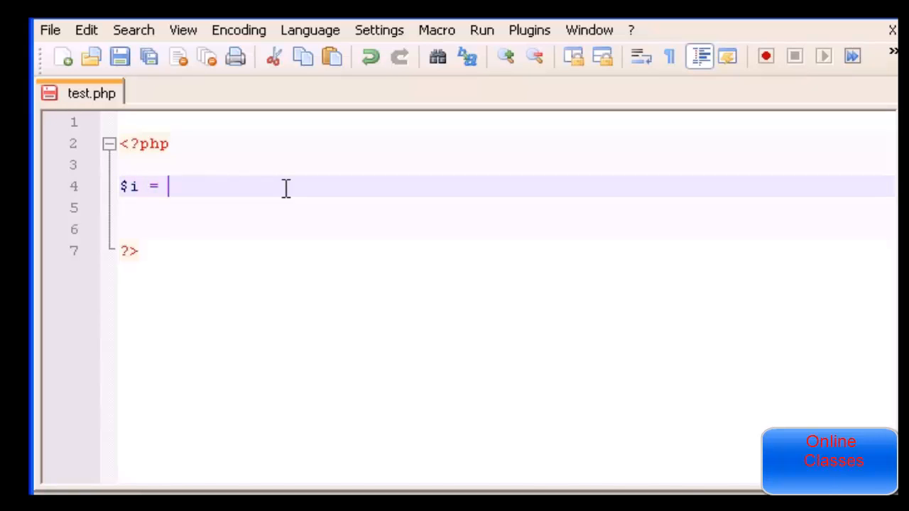
type("1;")
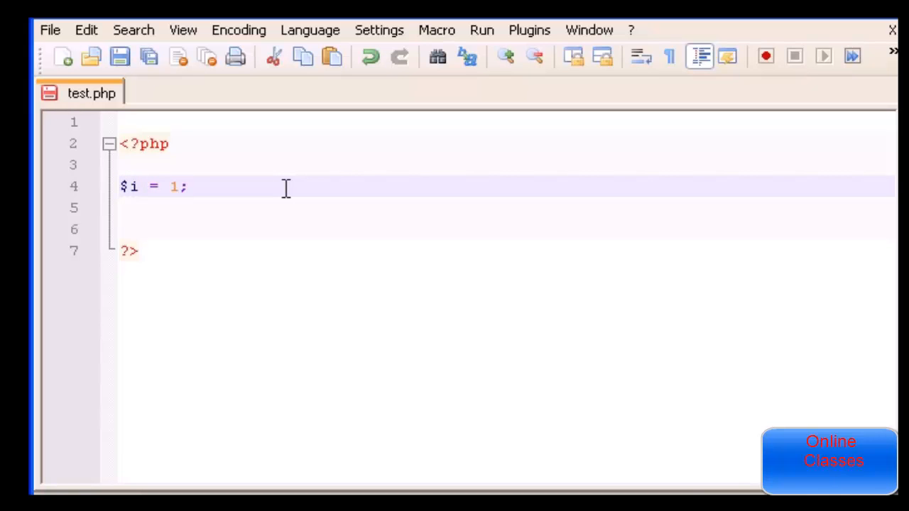
key("Enter")
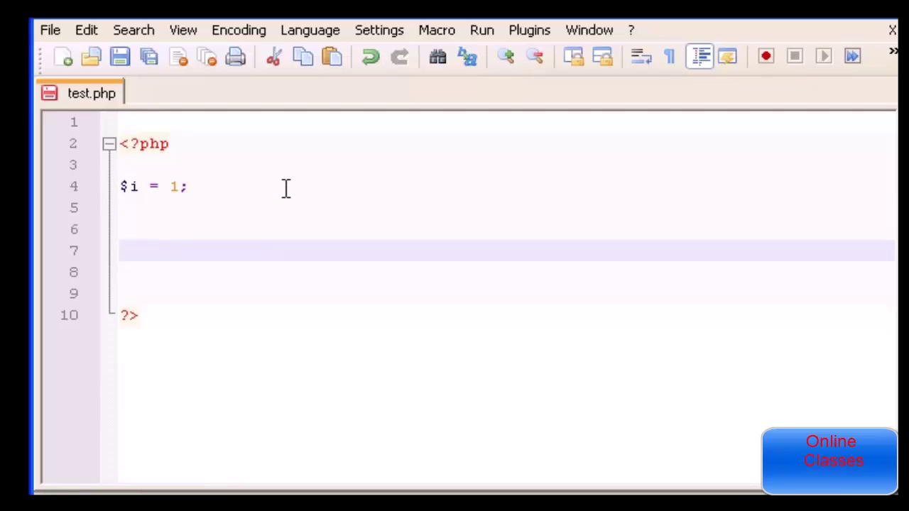
Write the loop header while($i<=10) below the assignment.
type("w")
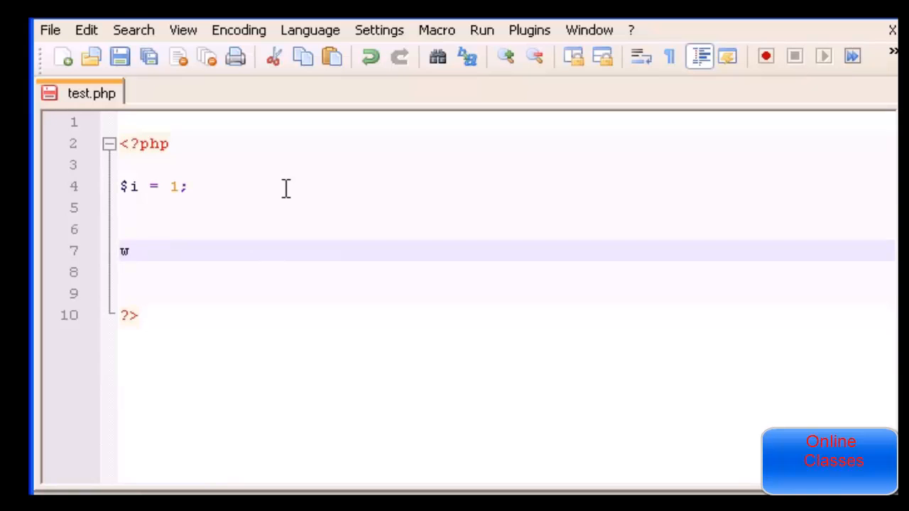
type("hile")
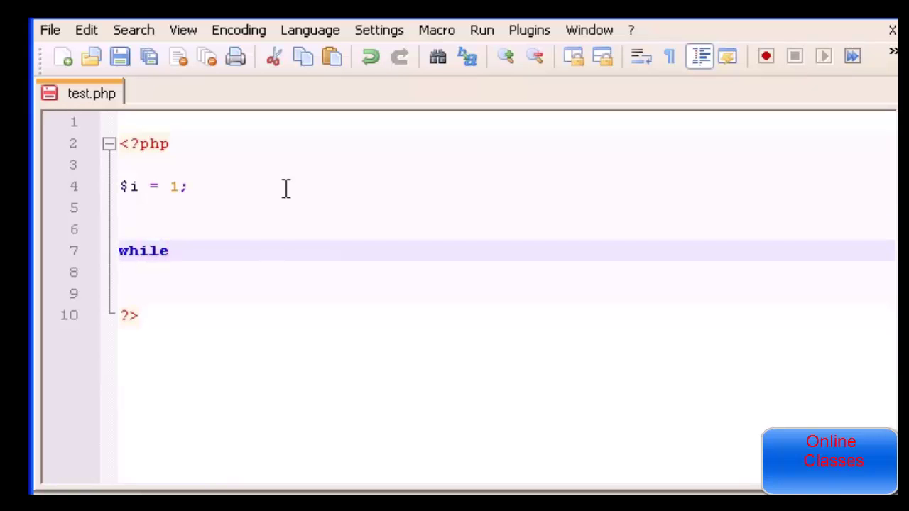
type("()")
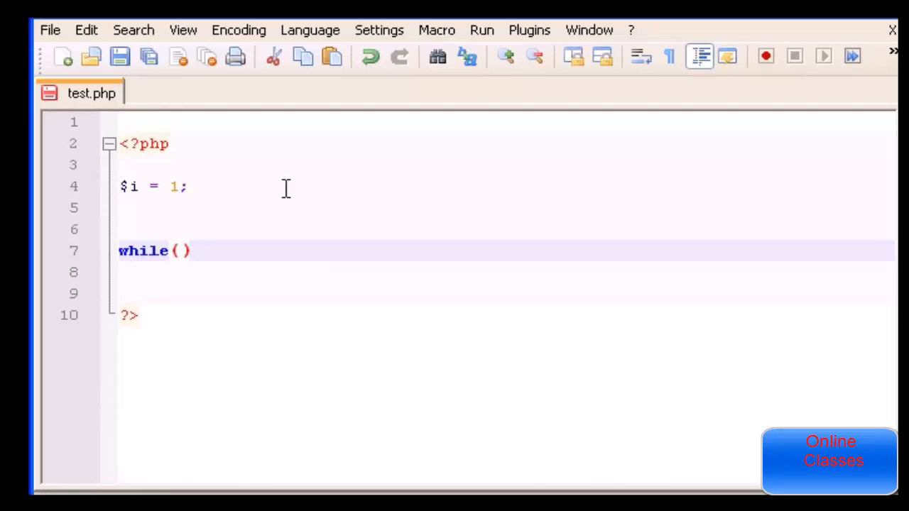
type("$i")
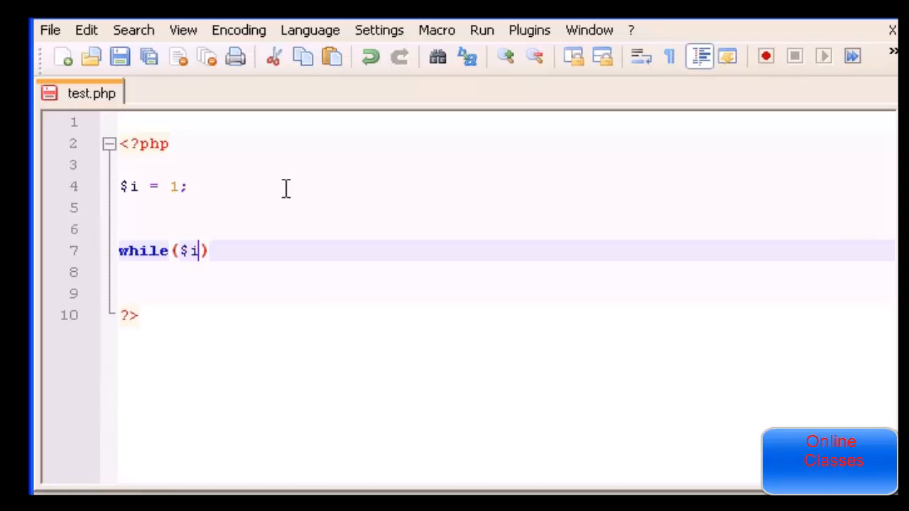
type("<")
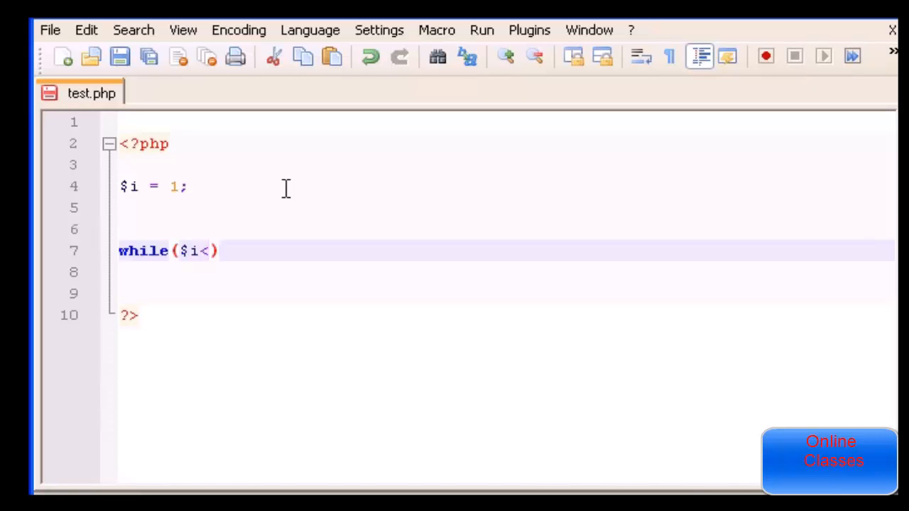
type("=10")
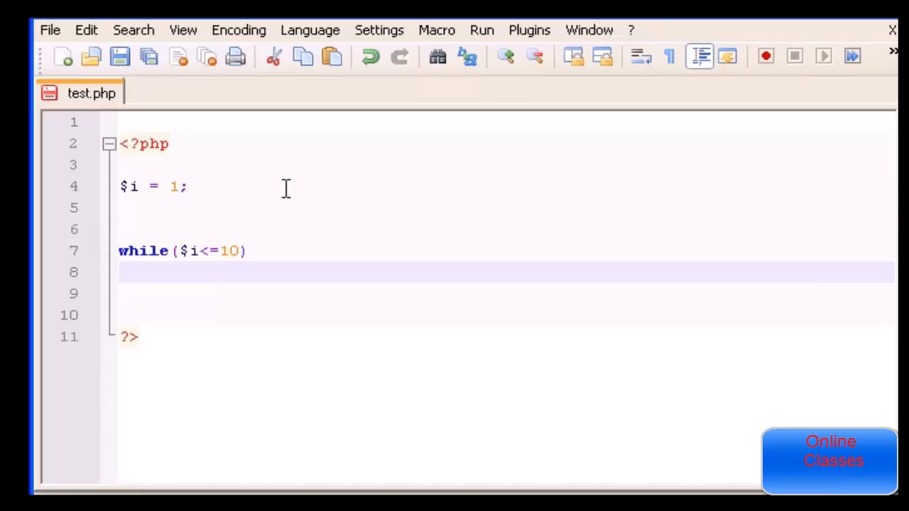
Add a braced loop body containing echo $i++ so the counter prints and increments.
type("{")
type("}")
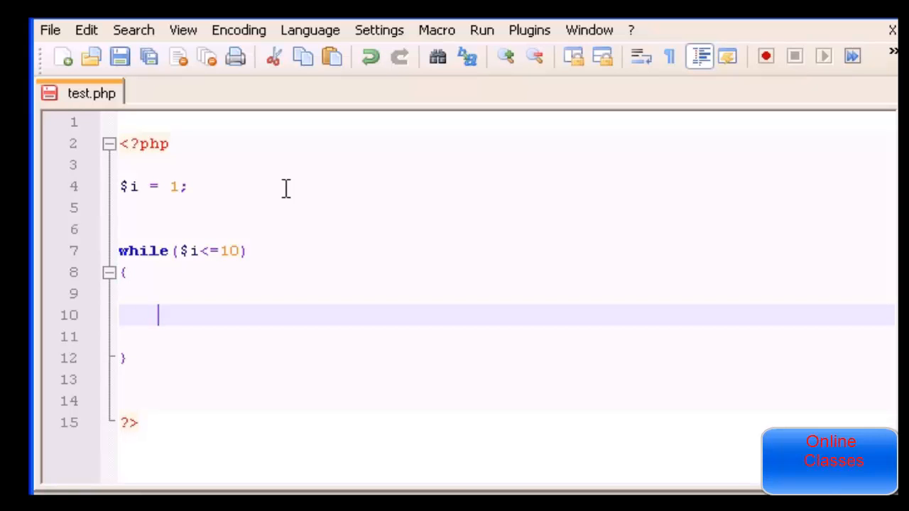
type("e")
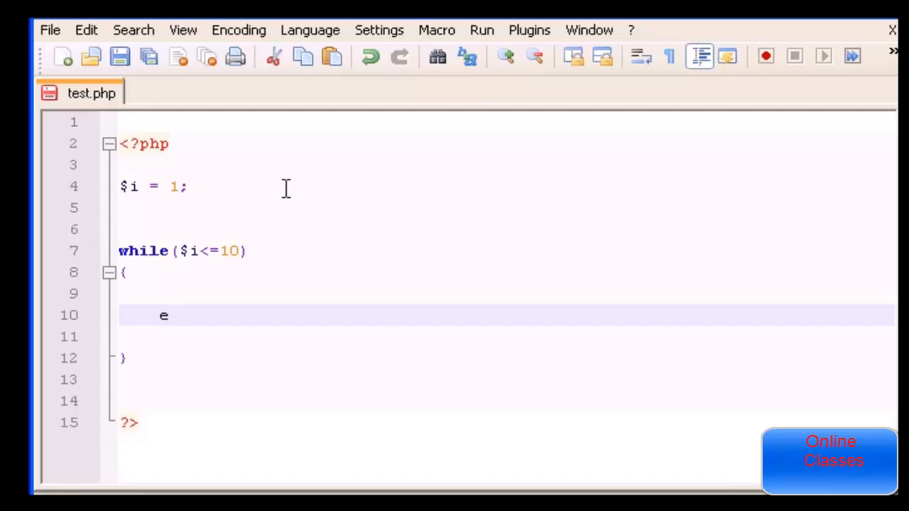
type("cho")
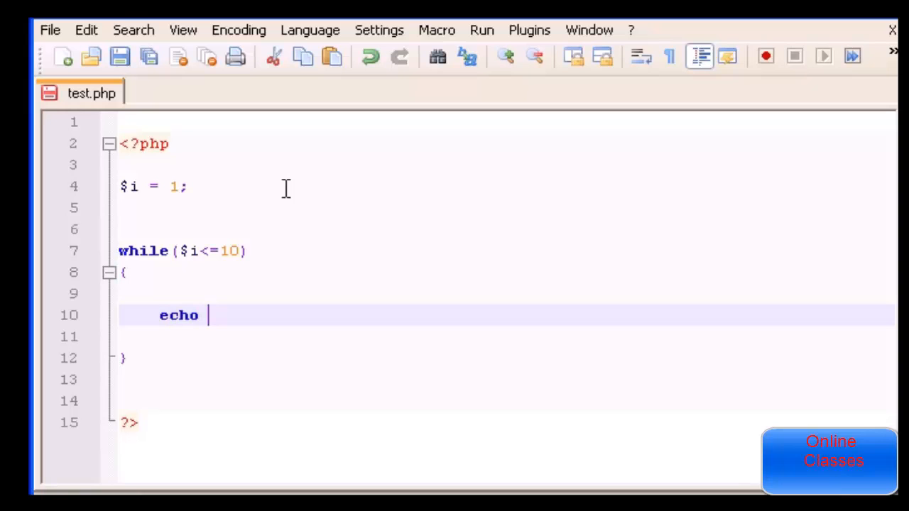
type("$i")
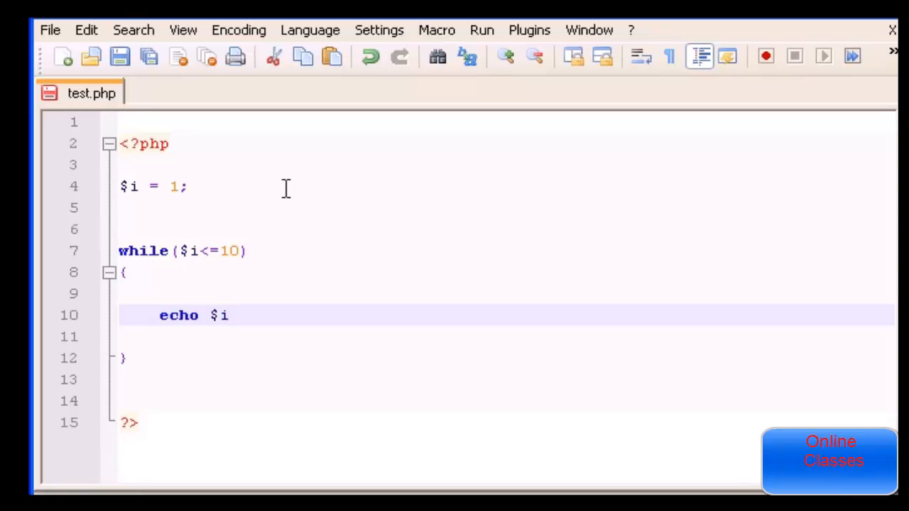
type("++")
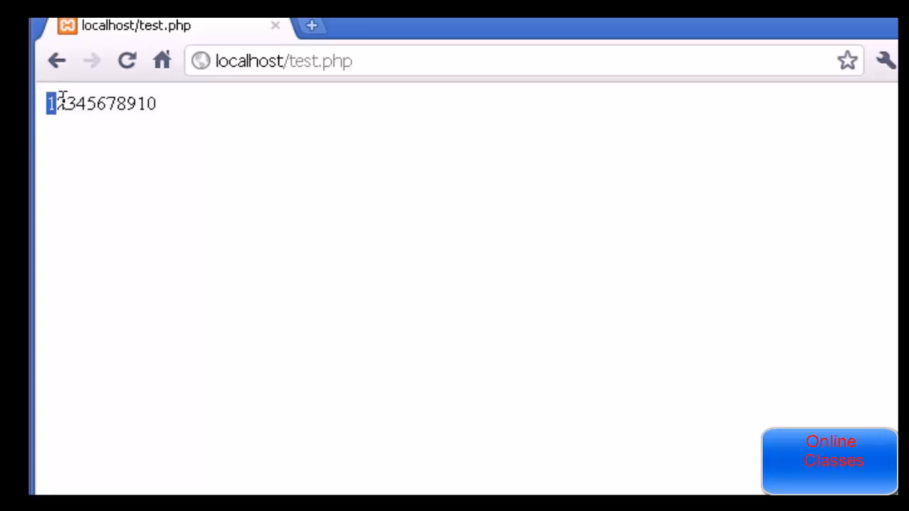
left_click_drag(76, 103, 147, 102)
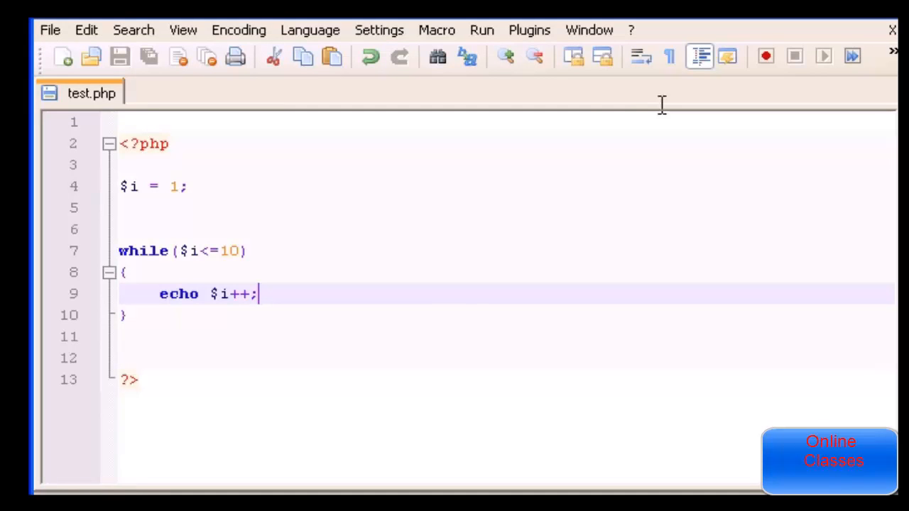
mouse_move(140, 250)
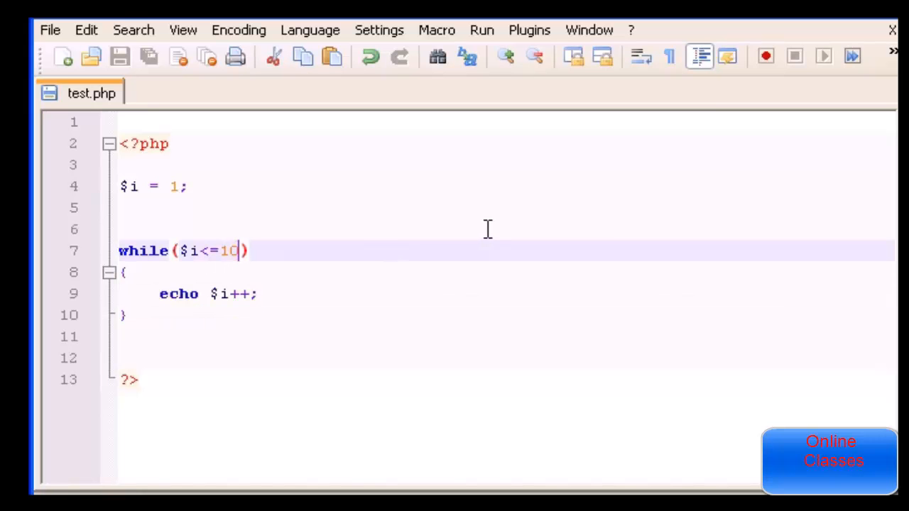
Lower the loop limit to 5 and append ."<br />" to the echo line.
type("5")
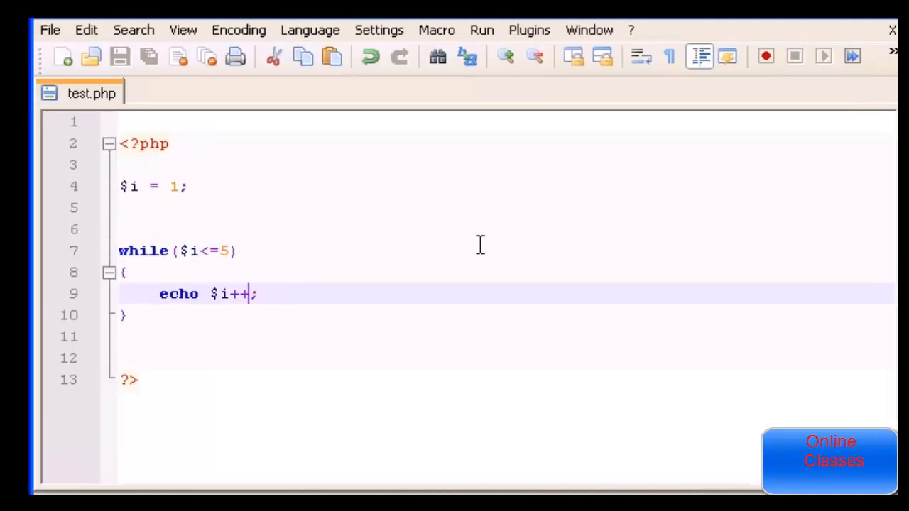
type("\"\"")
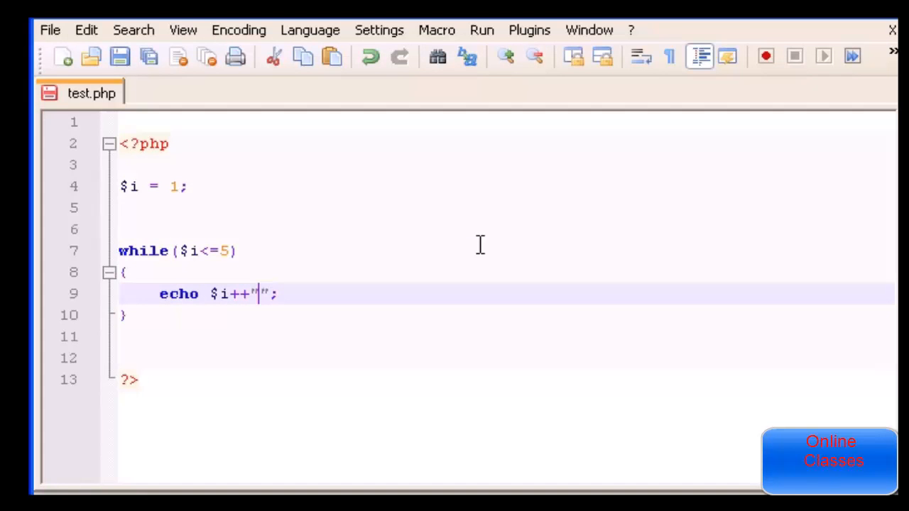
type("<")
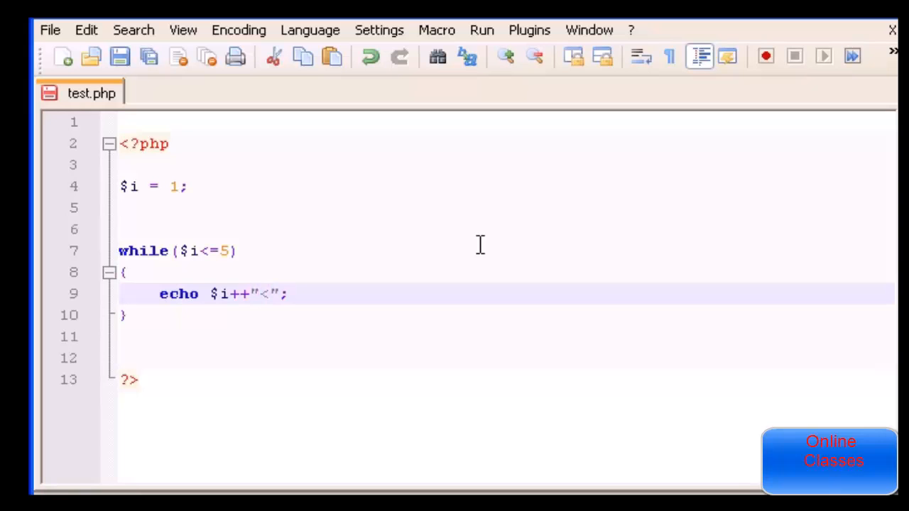
type(".")
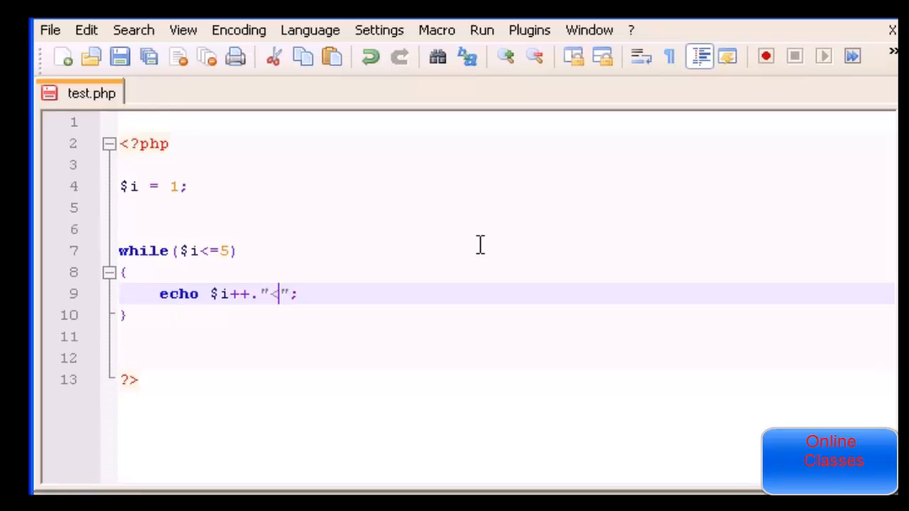
type("br")
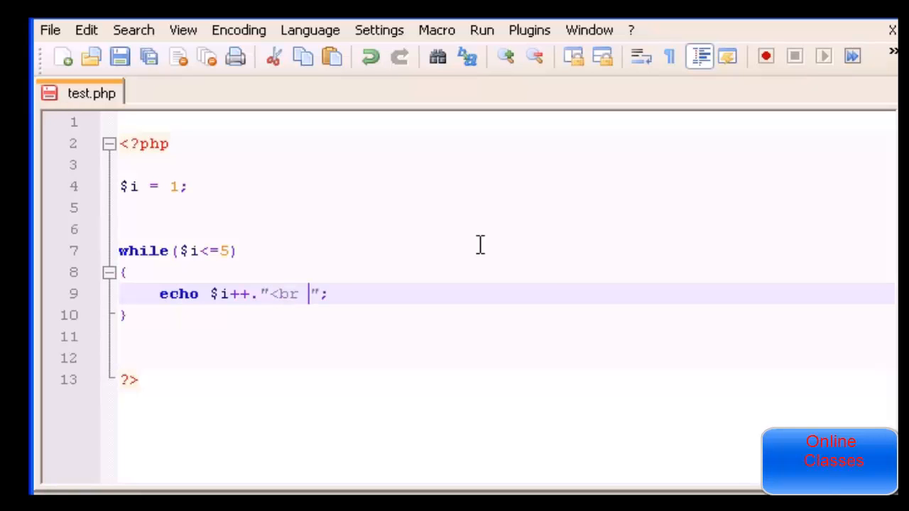
type("/>")
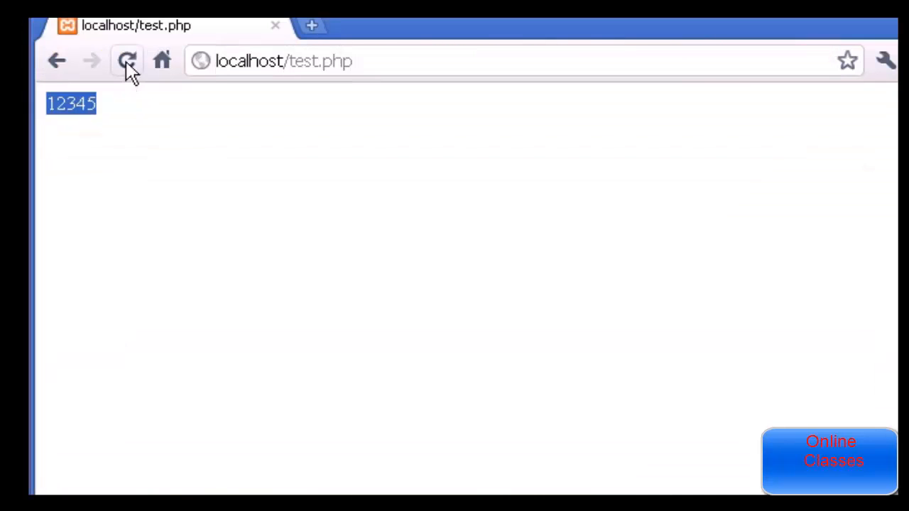
Reload localhost/test.php and select the numbers 1 to 5 now listed vertically.
left_click(125, 60)
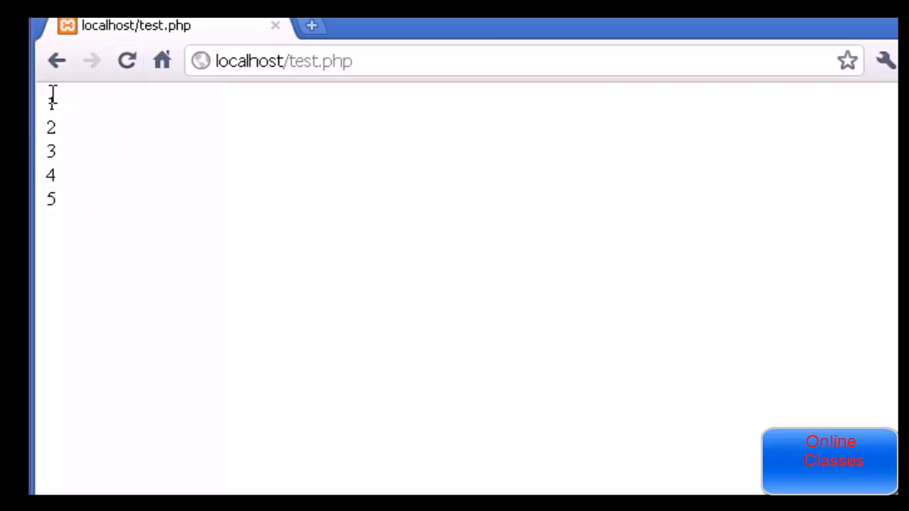
left_click_drag(51, 96, 51, 206)
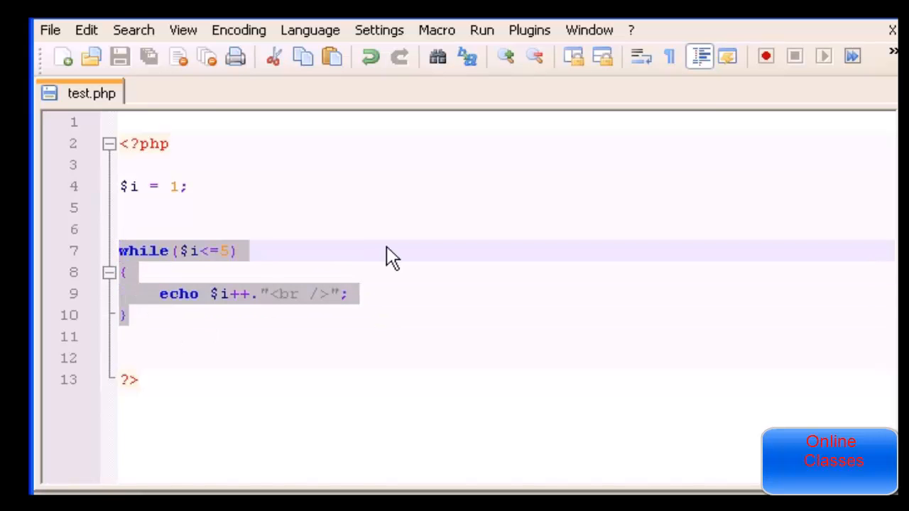
mouse_move(406, 277)
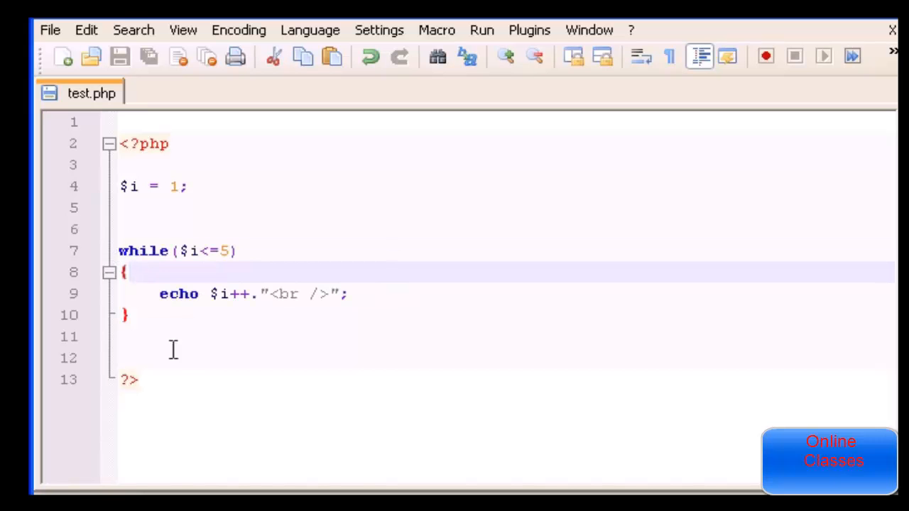
Replace the while($i<=5) header with do above the loop body.
left_click_drag(119, 250, 347, 294)
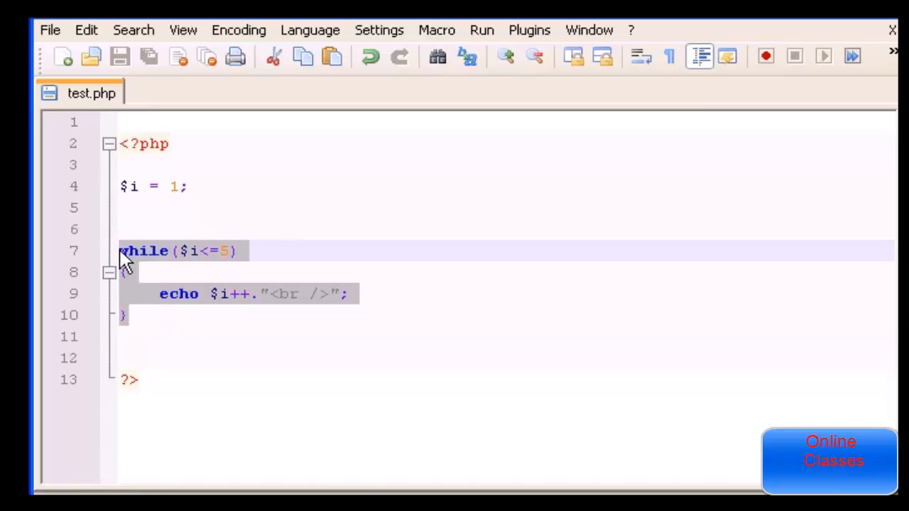
left_click(386, 177)
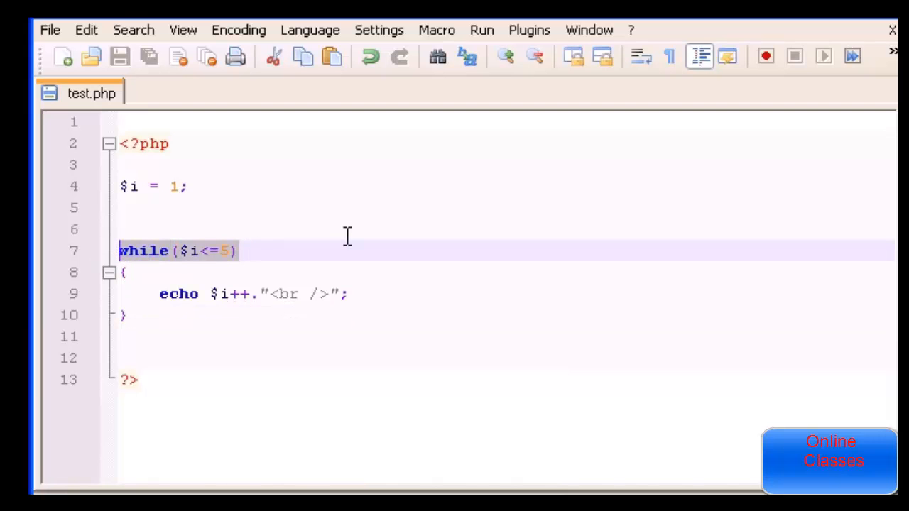
type("do")
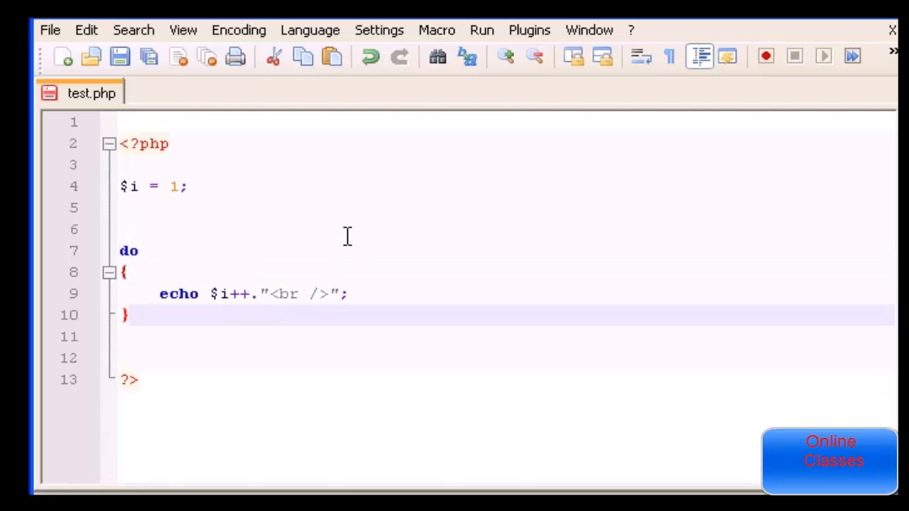
key("Return")
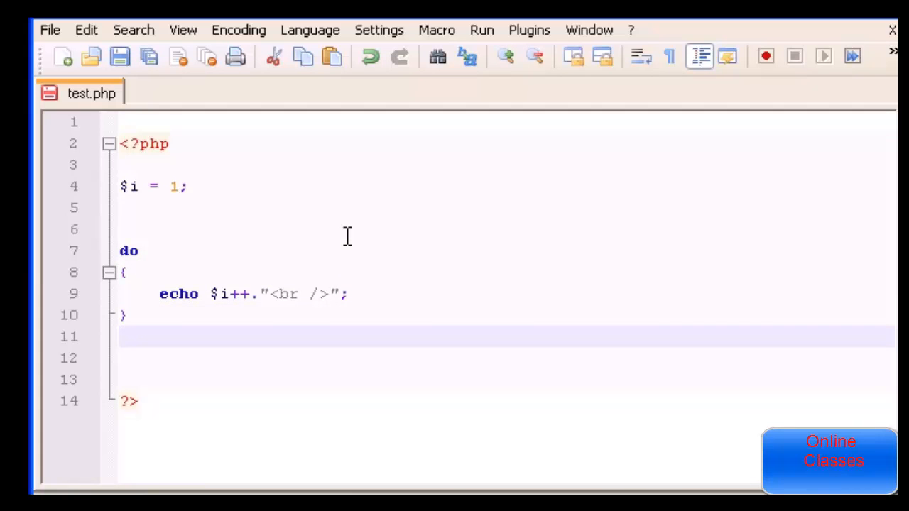
Close the loop with while($i<=10); after the closing brace.
type("whil")
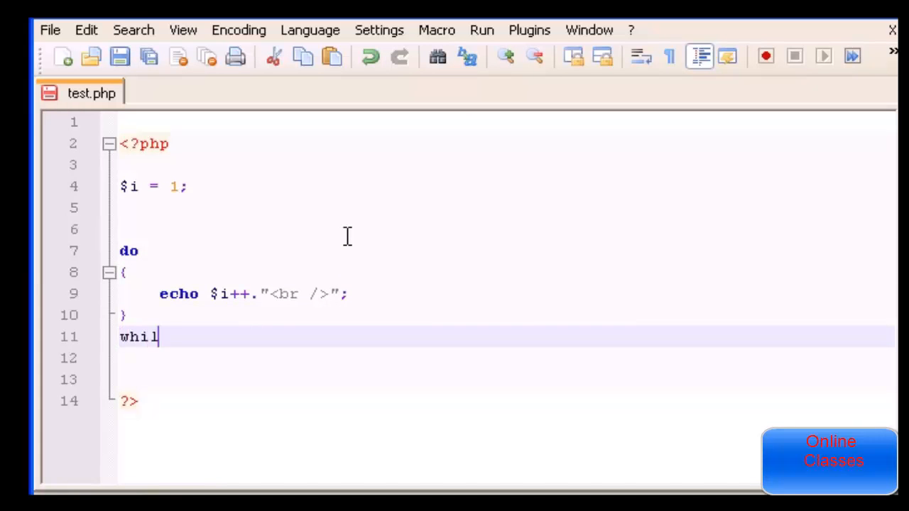
type("e")
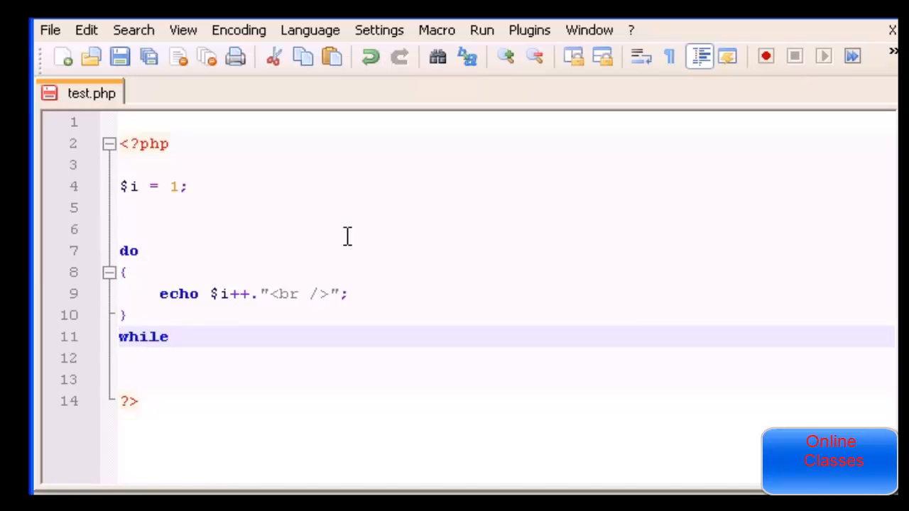
type("()")
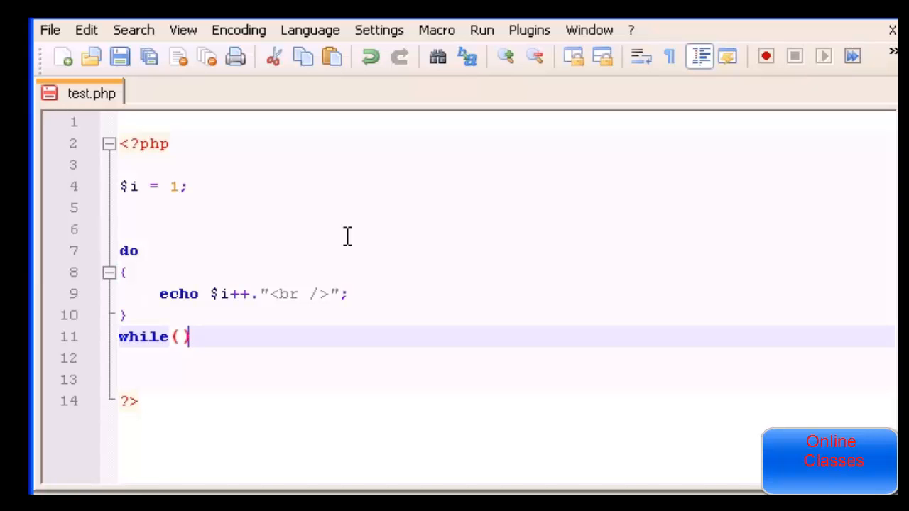
type(";")
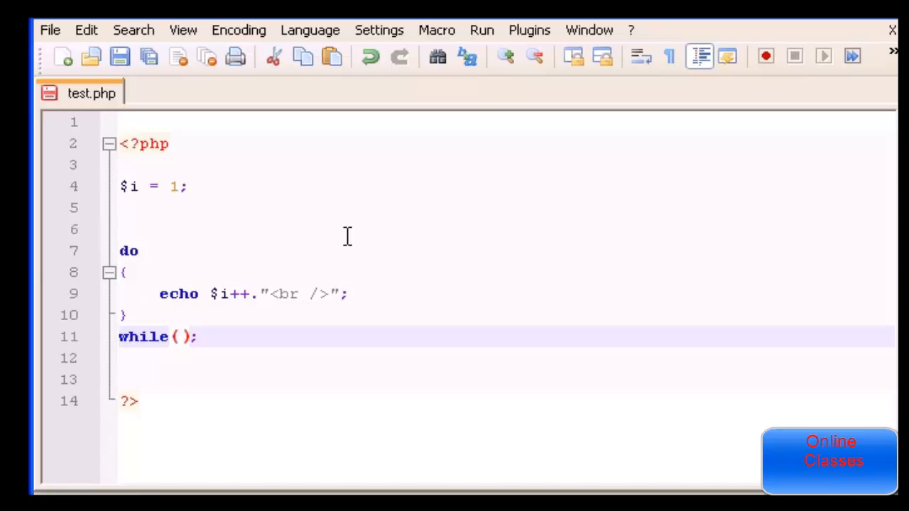
type("$i")
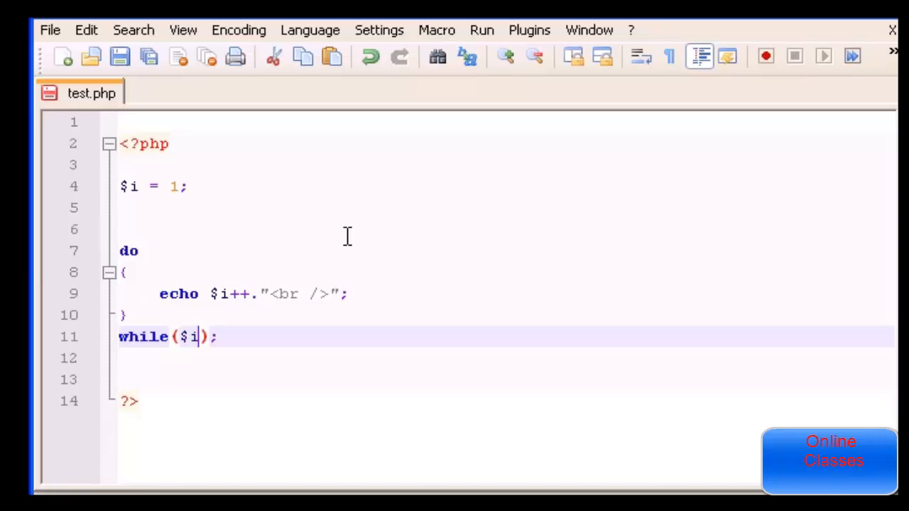
type("<=")
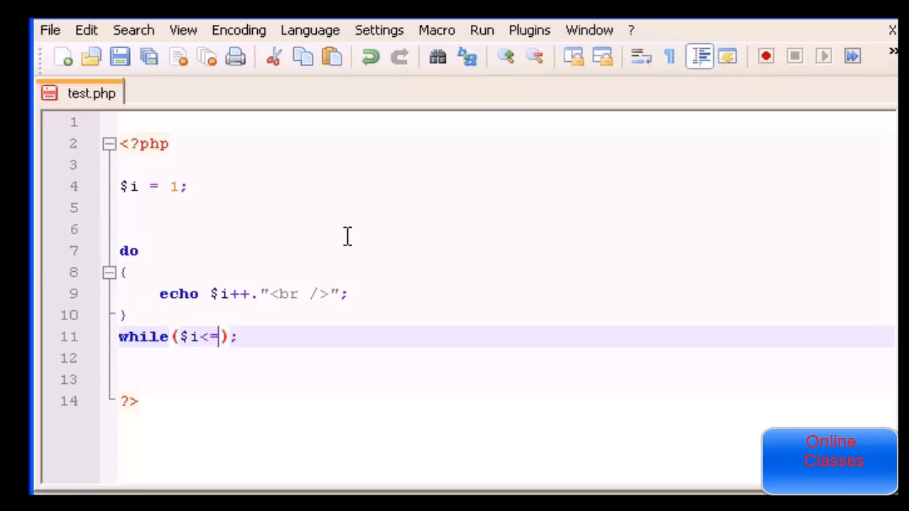
type("10")
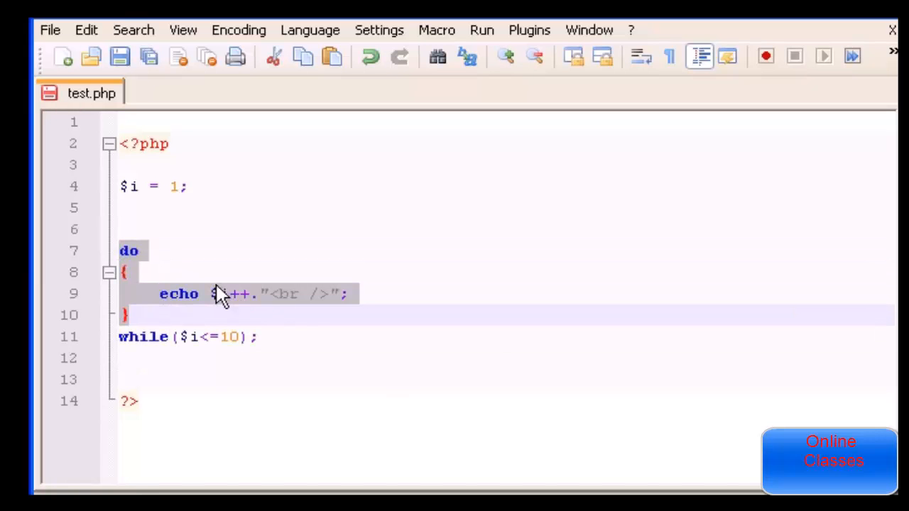
mouse_move(218, 312)
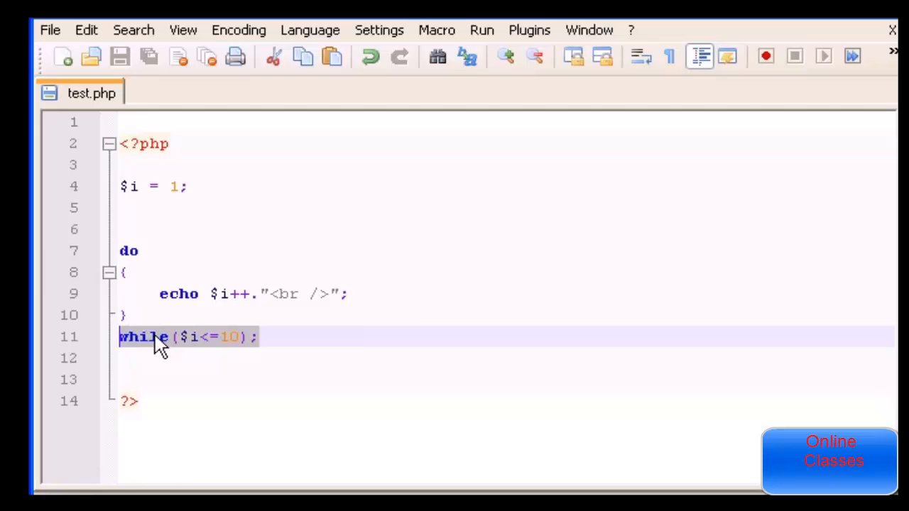
mouse_move(122, 244)
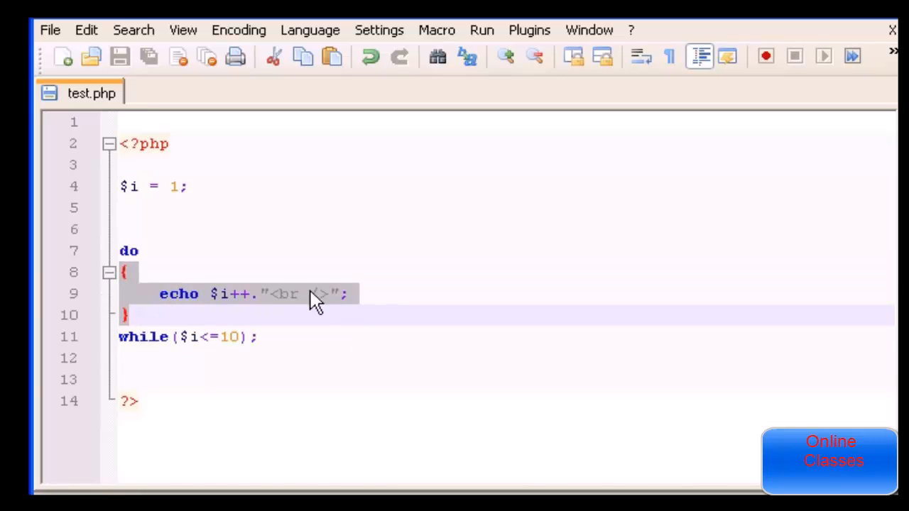
left_click(177, 337)
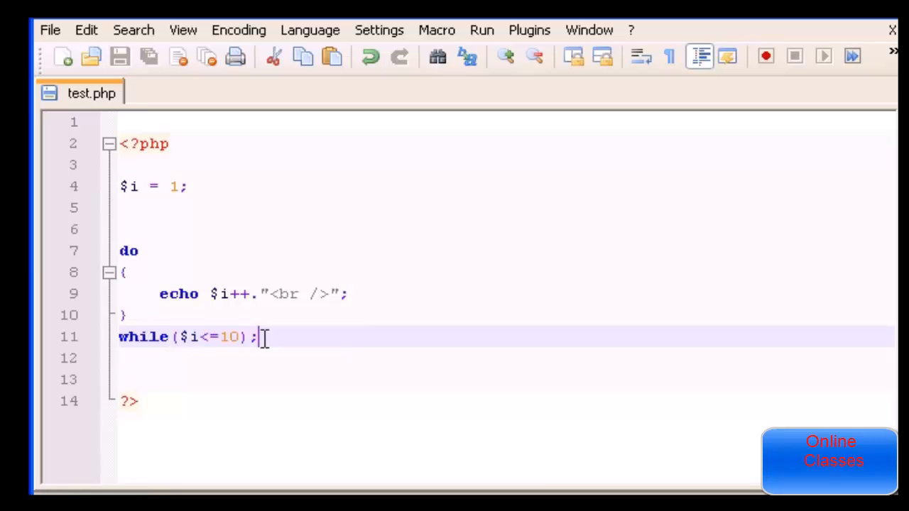
double_click(228, 337)
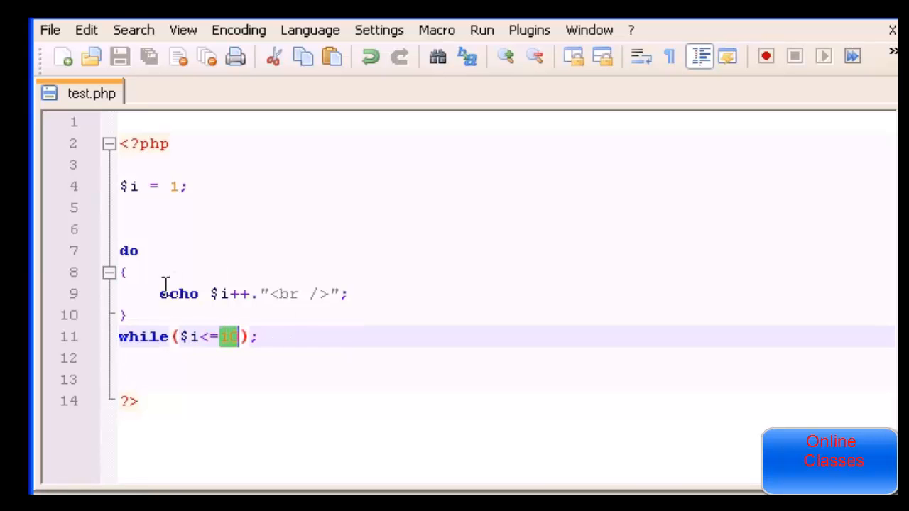